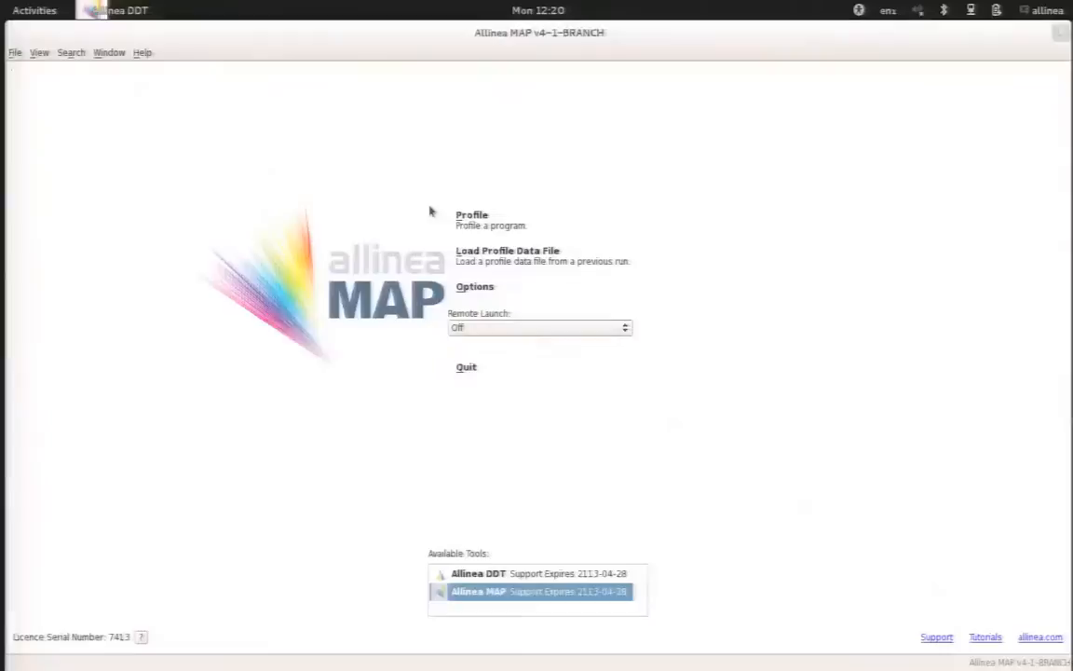
# - Open the Load Profile Data dialog from the MAP welcome screen
pyautogui.click(471, 214)
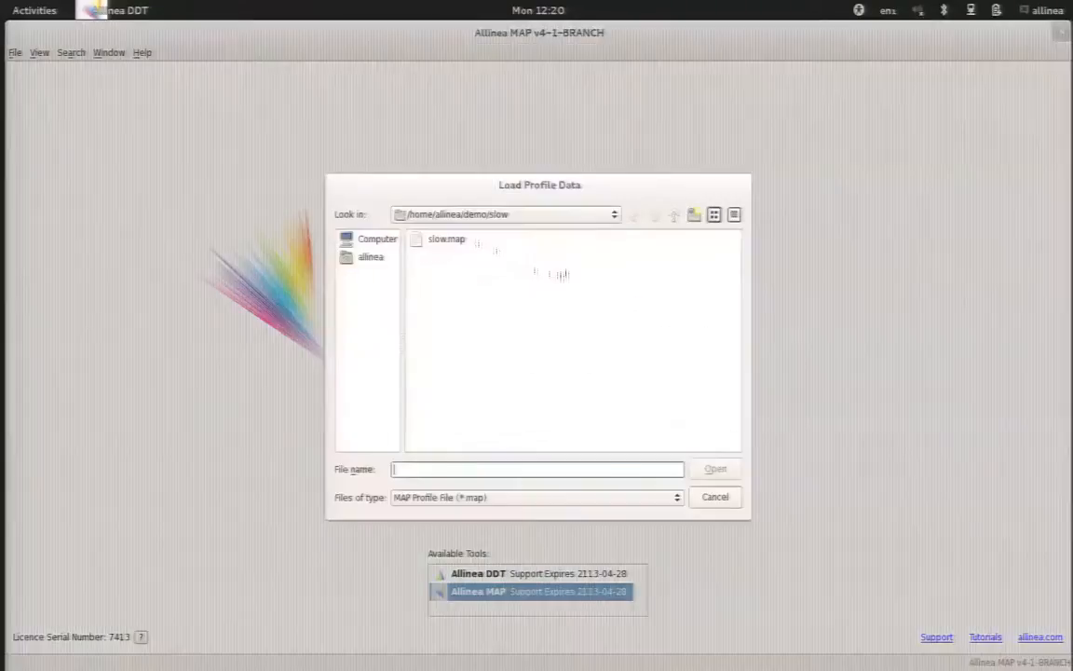
# - Load slow.map and select the early 3.8-second time range in the metrics graphs
pyautogui.doubleClick(447, 238)
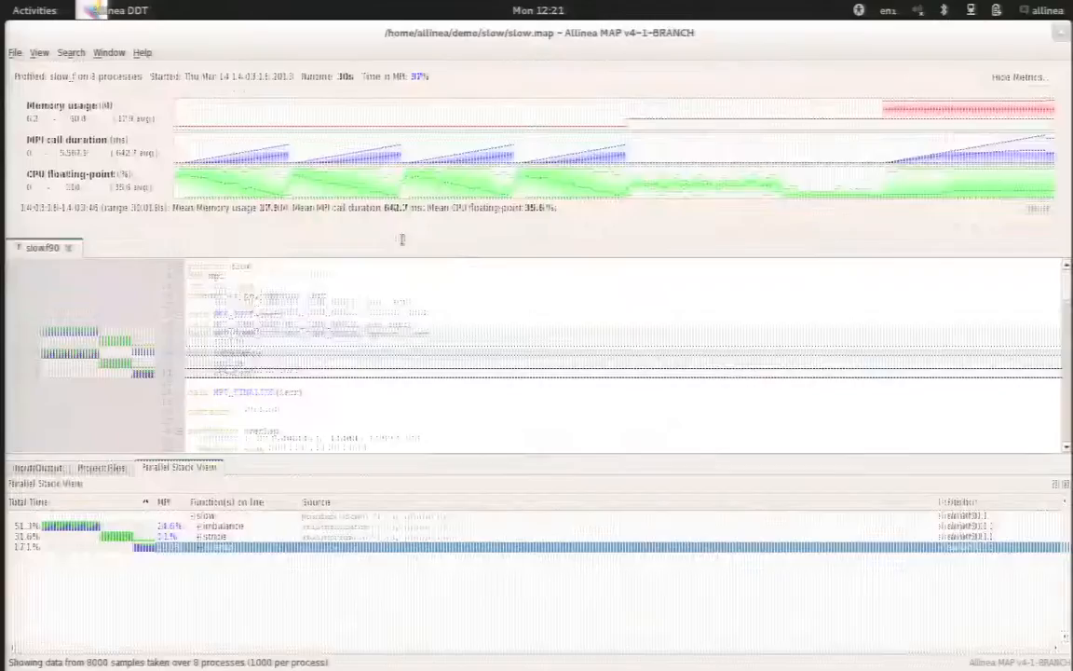
pyautogui.click(219, 547)
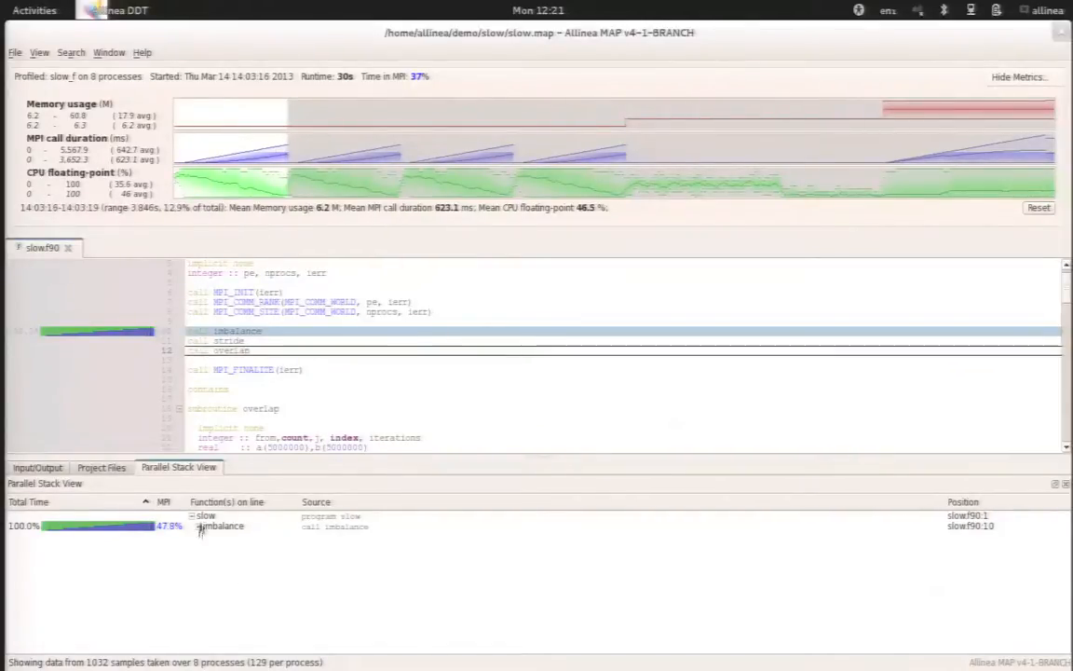
# - Expand imbalance in the Parallel Stack View to show line 84's compute loop and mpi_allreduce
pyautogui.click(223, 526)
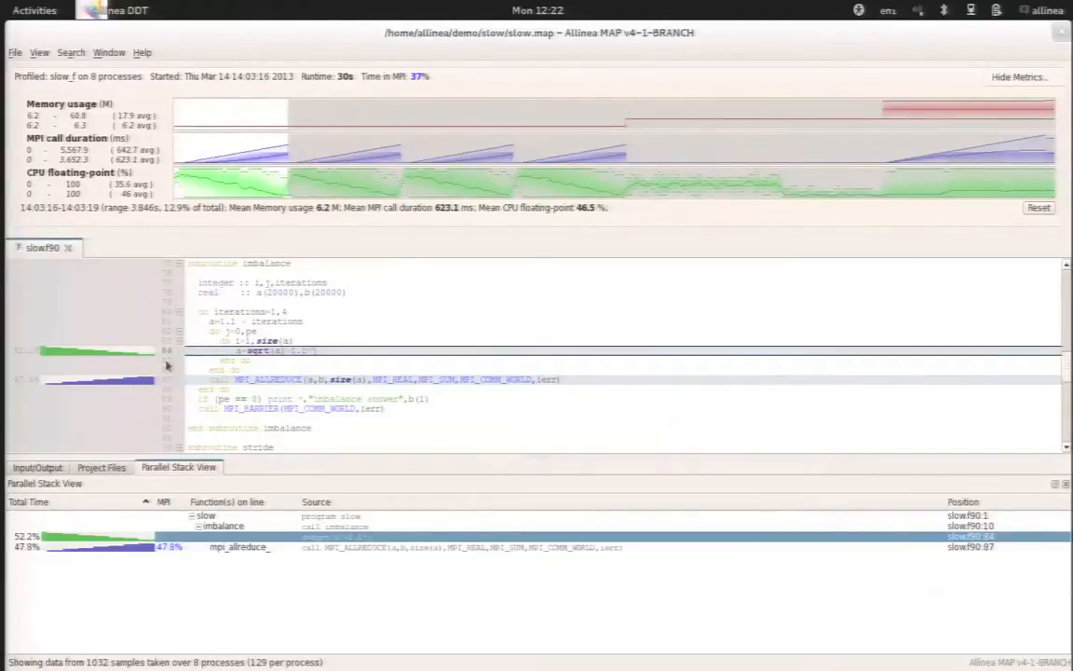
pyautogui.moveTo(74, 388)
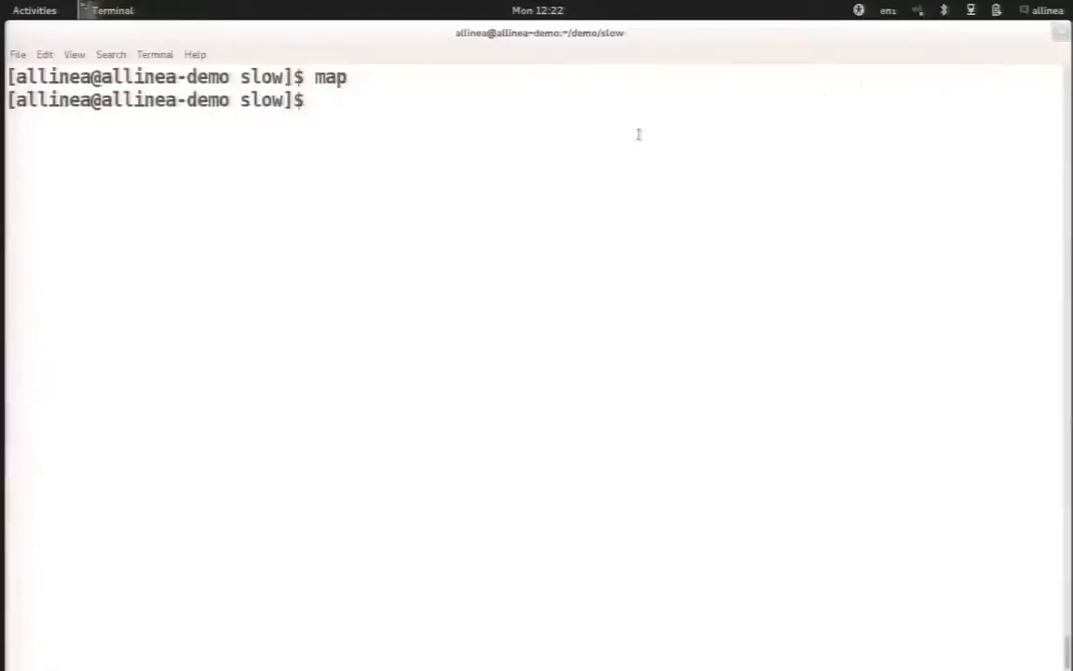
# - Launch ddt and run slow_f with 8 MPI processes
pyautogui.press('Return')
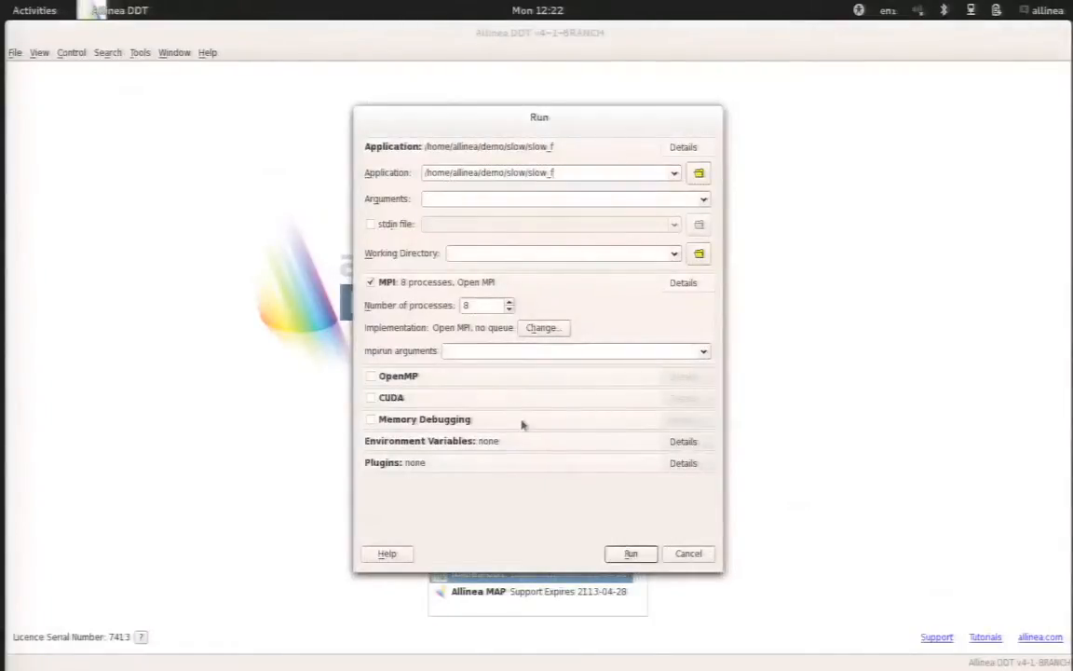
pyautogui.click(631, 553)
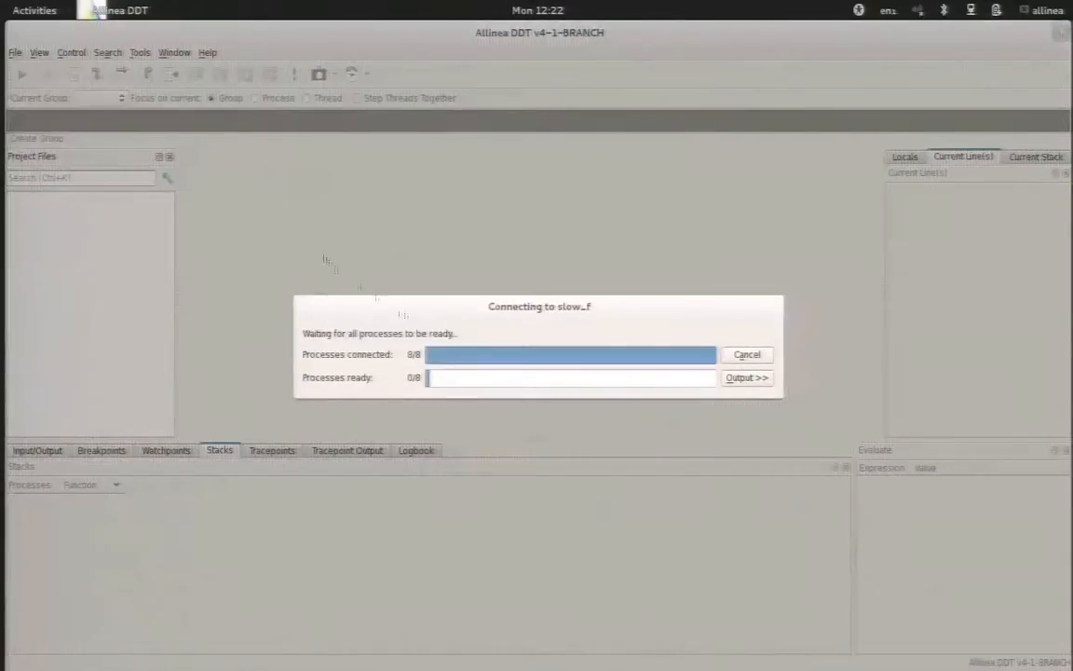
pyautogui.moveTo(323, 256)
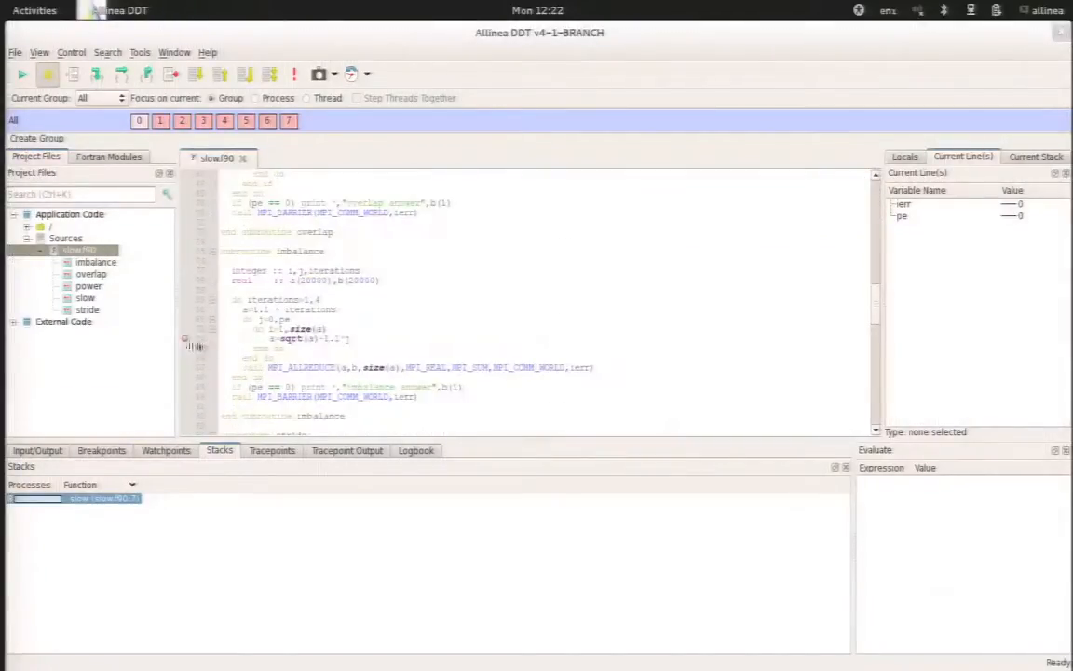
# - Play processes 0–7 to the slow.f90:84 breakpoint and dismiss the Program Stopped notice
pyautogui.click(35, 11)
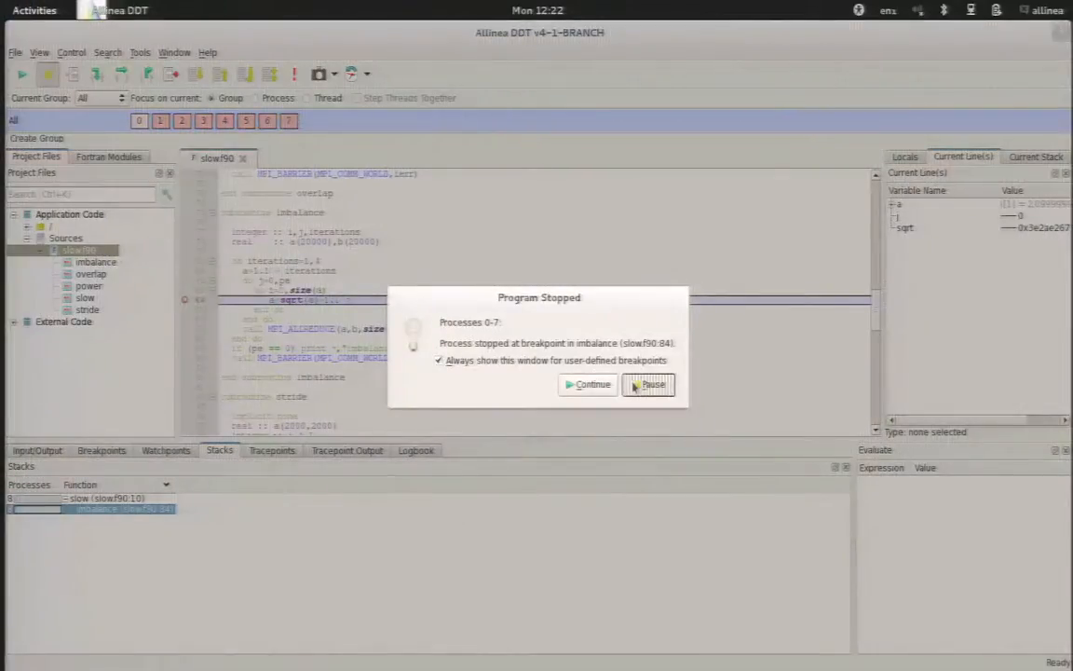
pyautogui.click(652, 384)
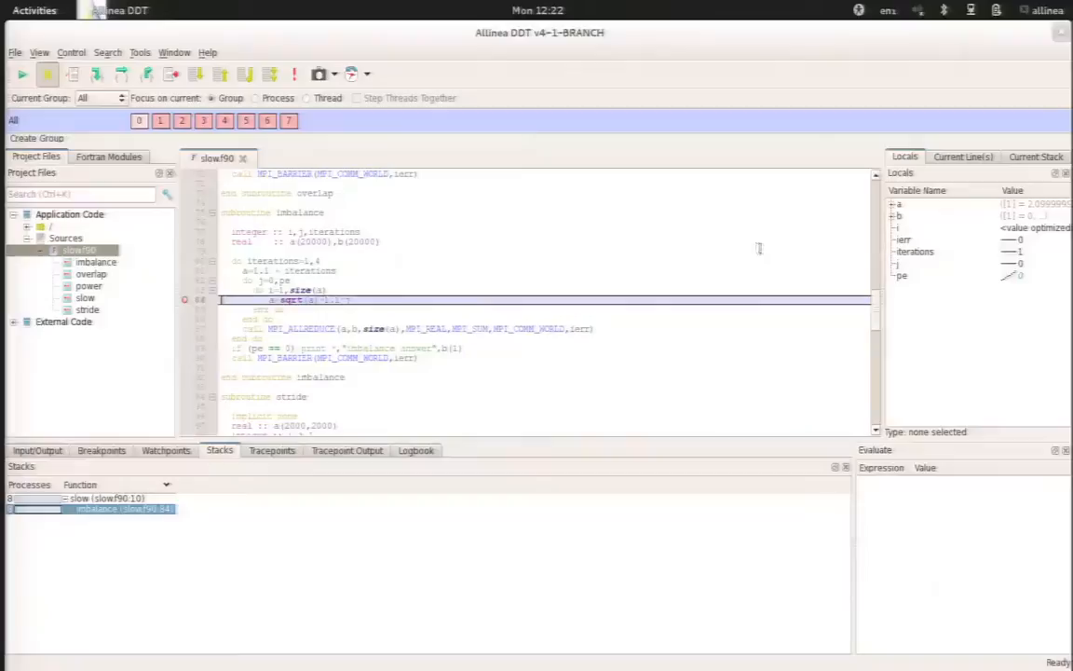
pyautogui.moveTo(773, 258)
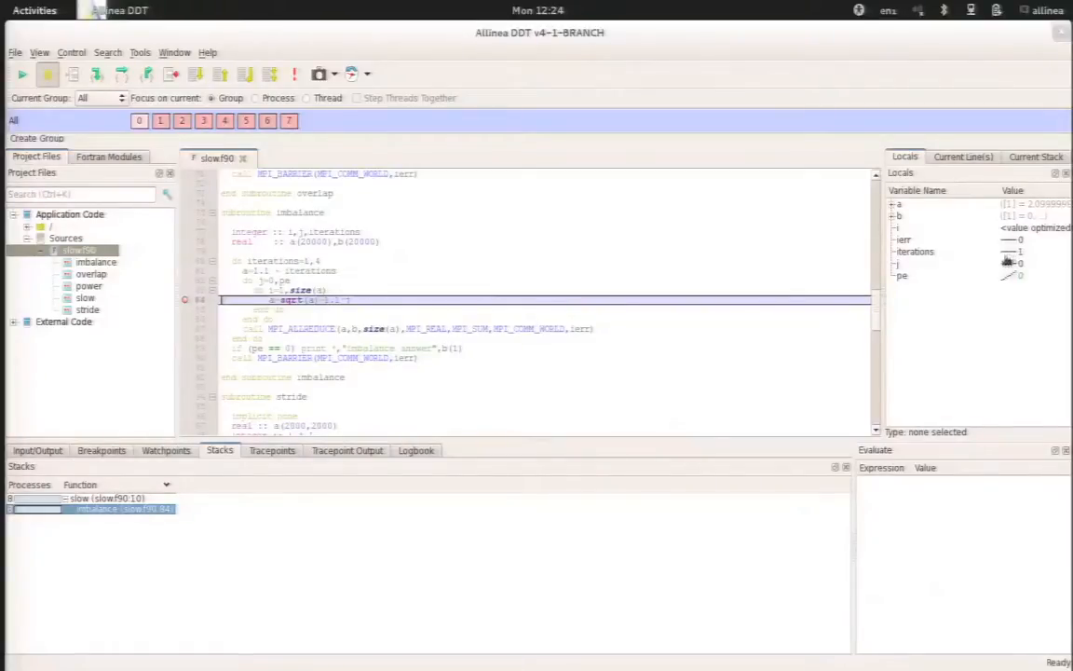
pyautogui.moveTo(966, 264)
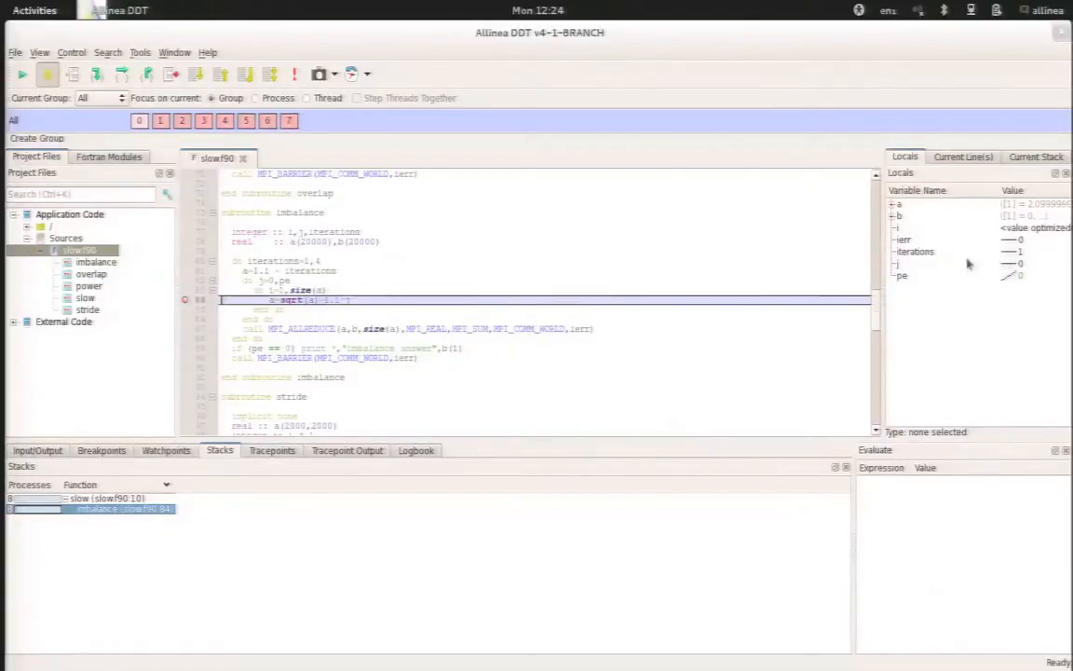
pyautogui.moveTo(967, 262)
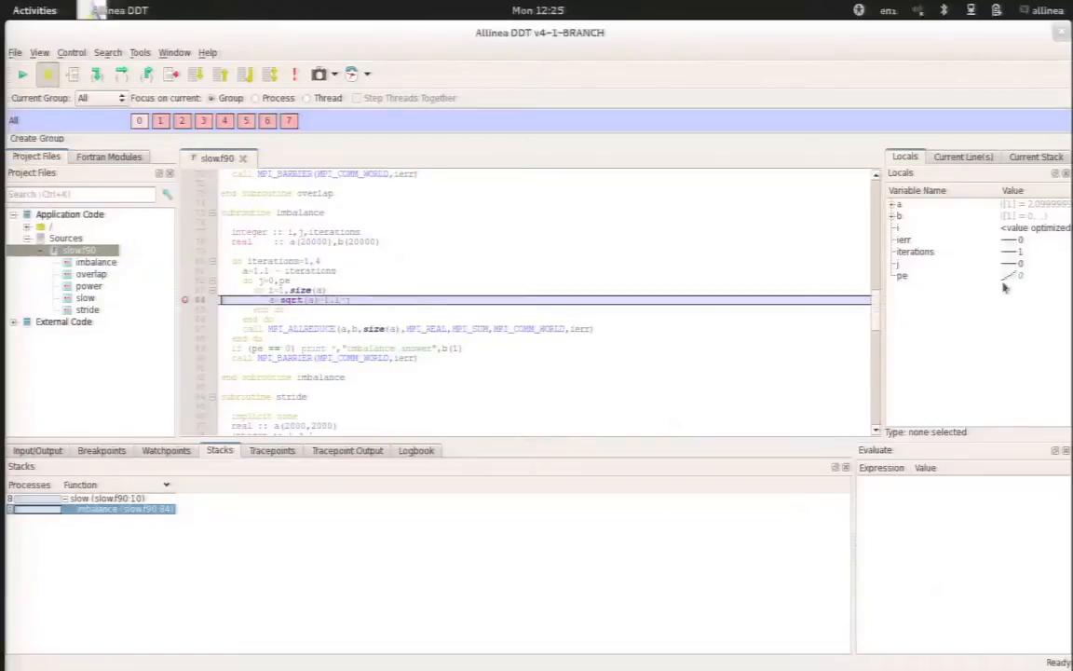
pyautogui.moveTo(987, 300)
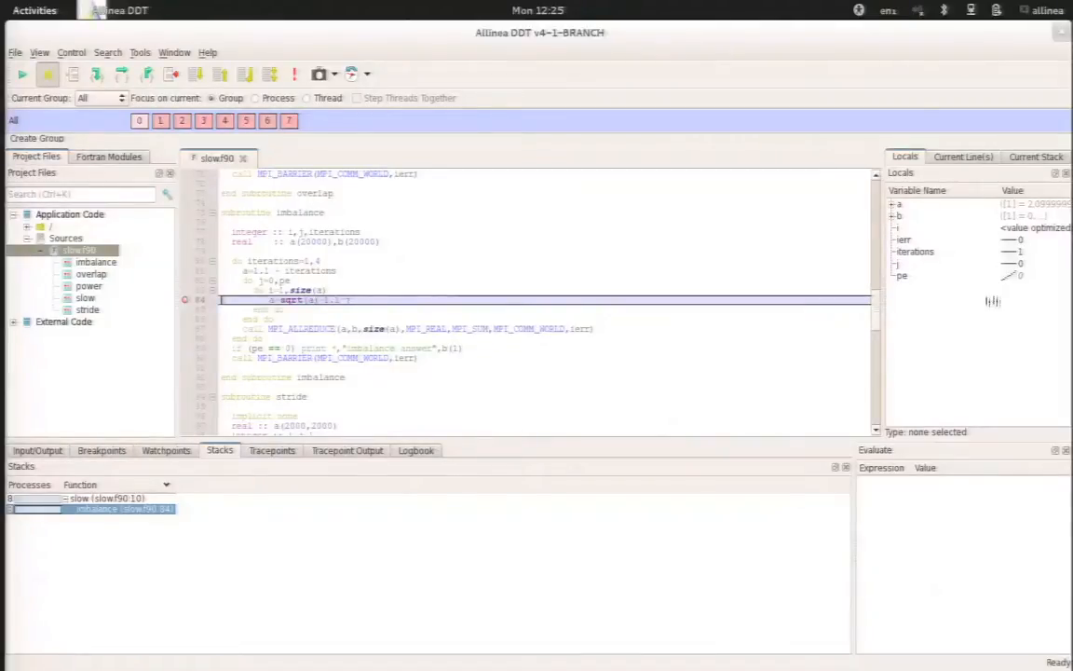
pyautogui.moveTo(1004, 287)
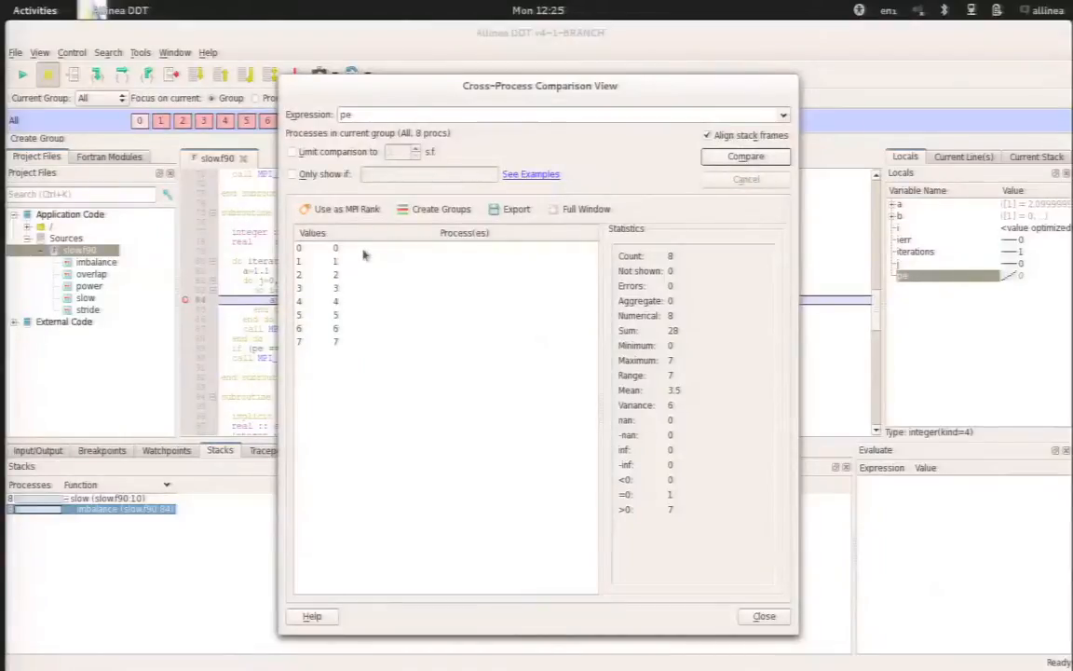
pyautogui.moveTo(366, 293)
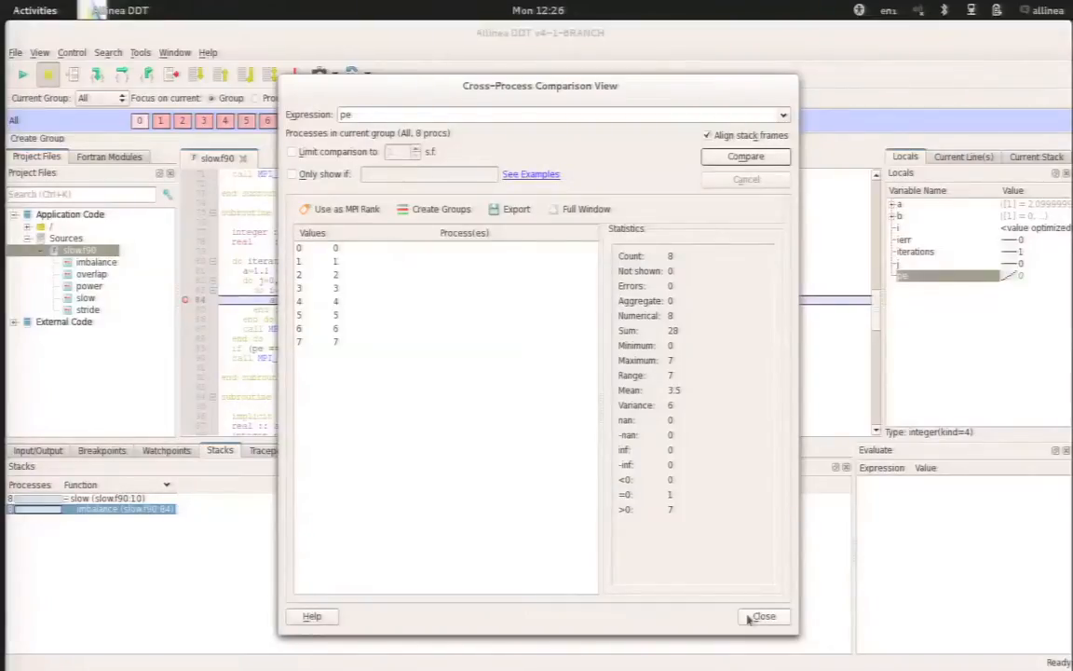
# - Close the Cross-Process Comparison View for pe
pyautogui.click(762, 616)
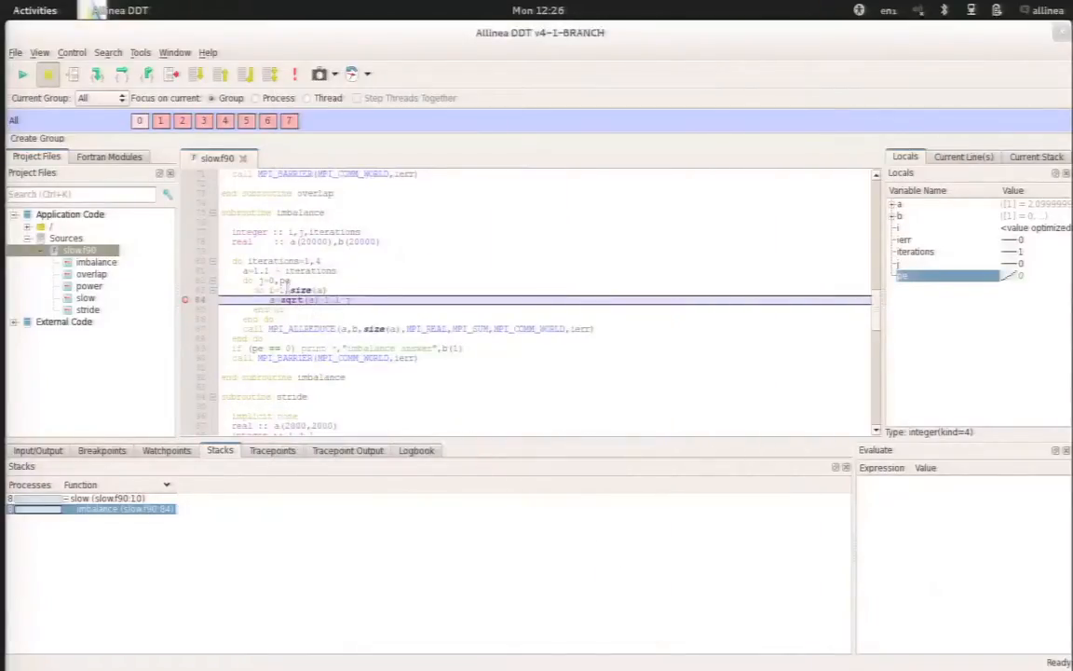